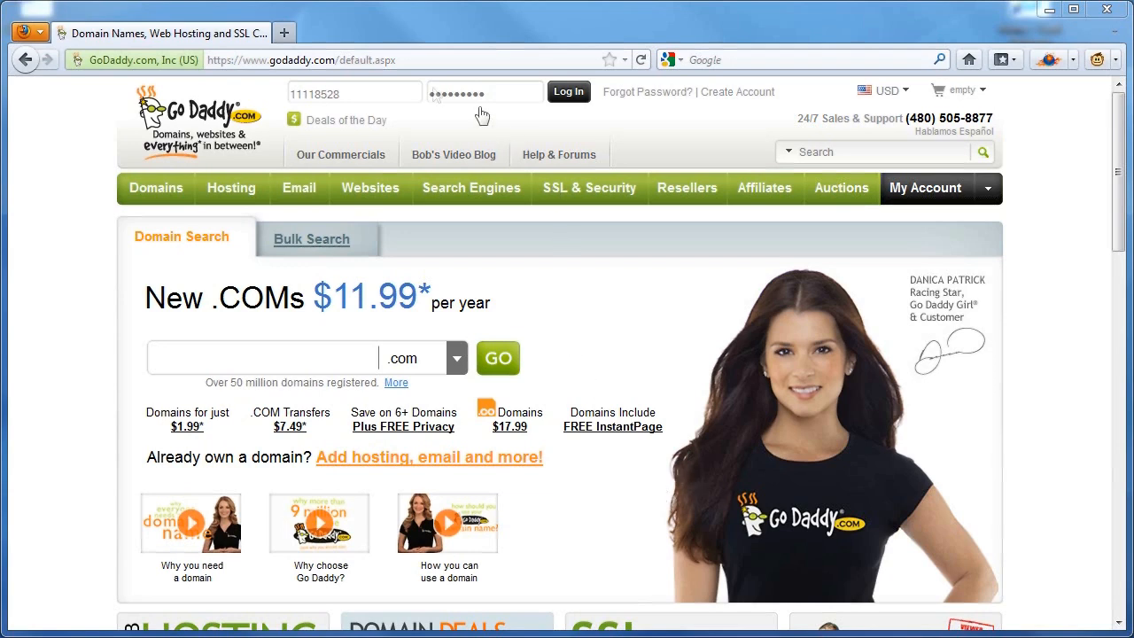
mouse_move(384, 68)
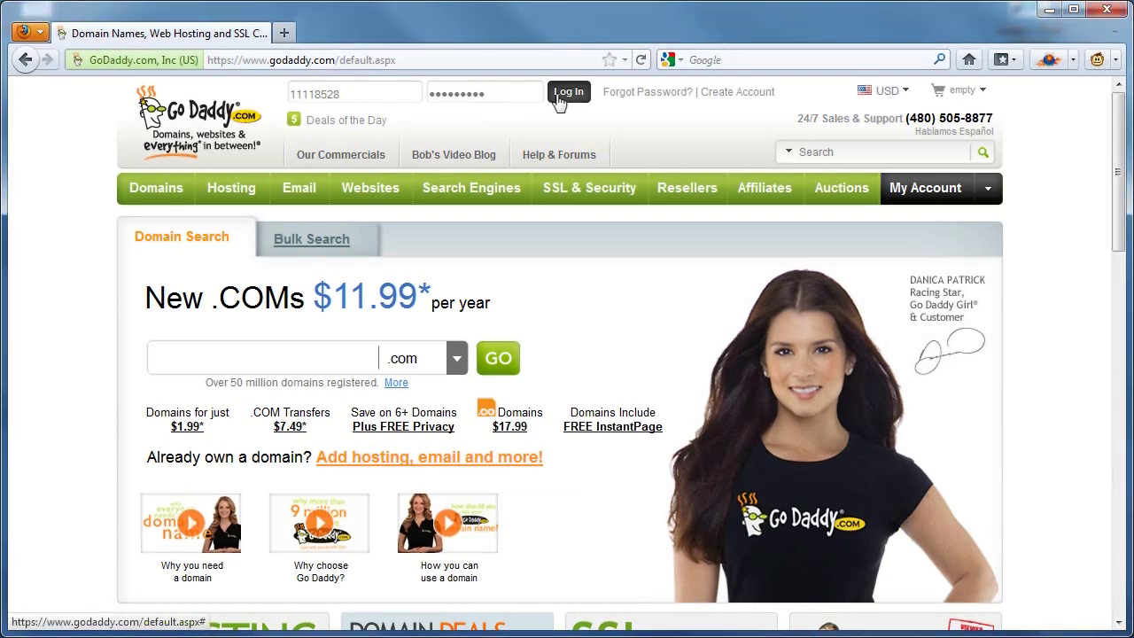
Log in to the GoDaddy account with the customer number and password.
click(569, 92)
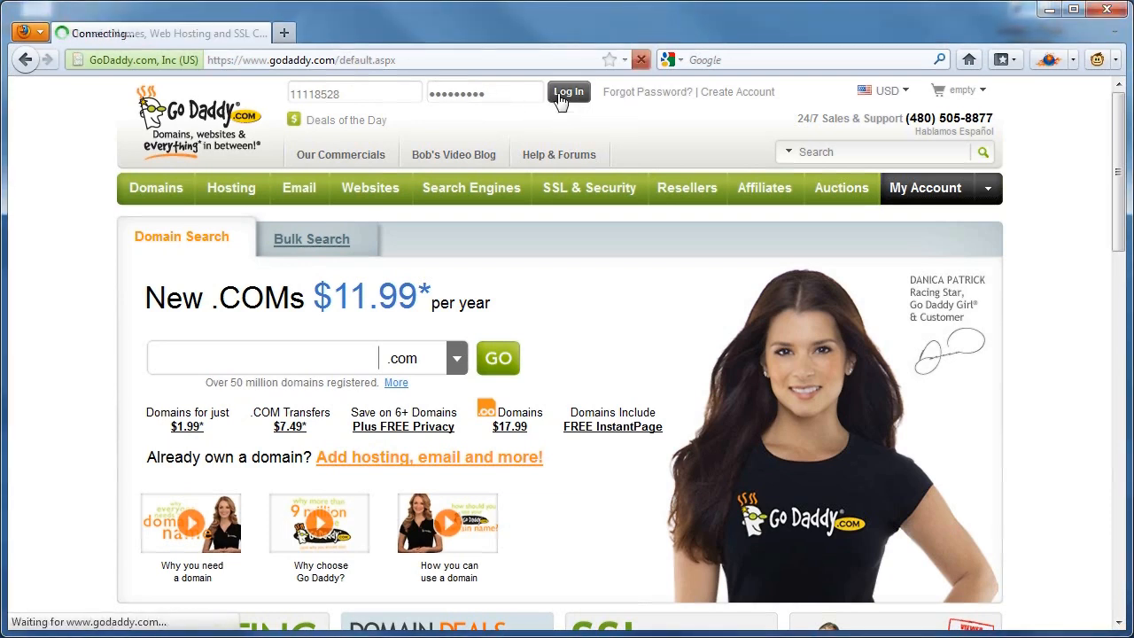
click(567, 92)
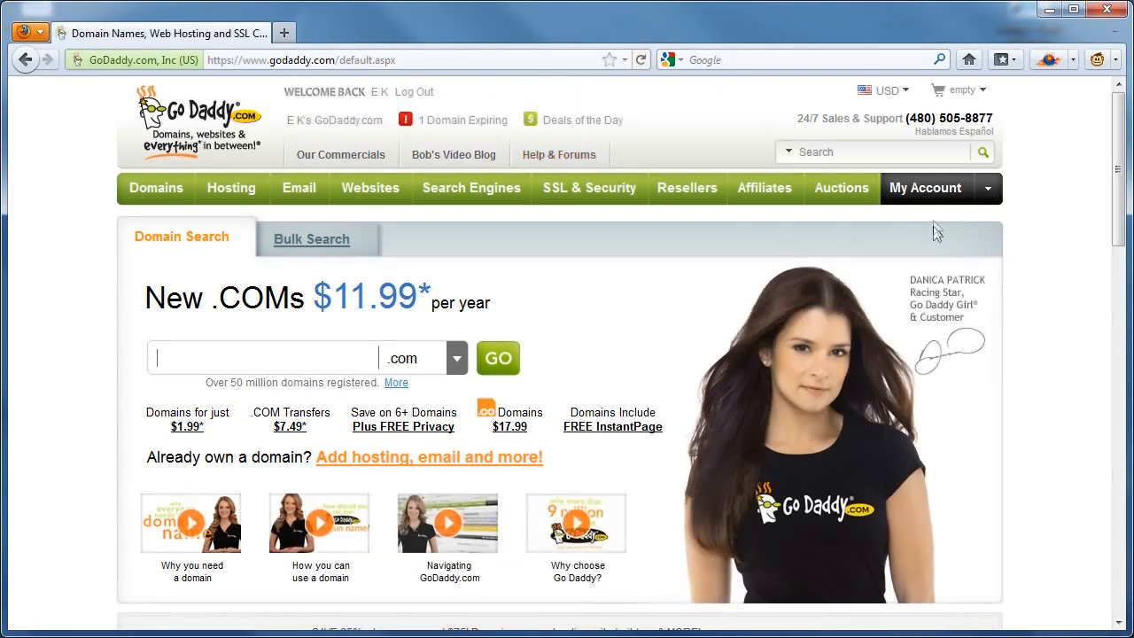
Go to My Account and select CASHIONWINDOWS.COM from the My Domains list.
click(925, 188)
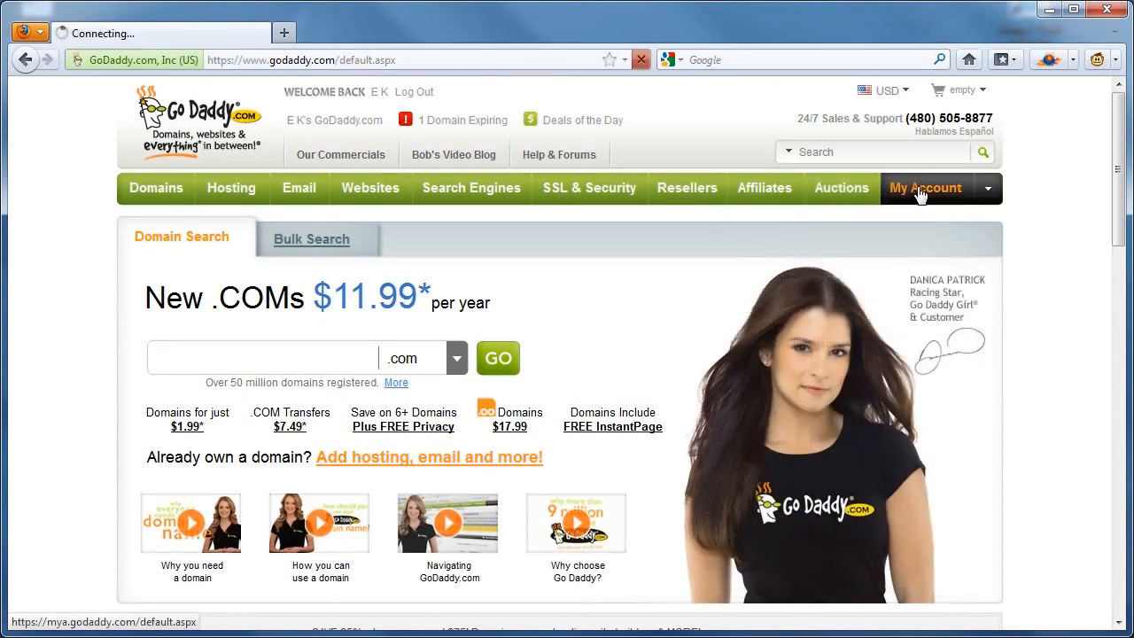
click(925, 188)
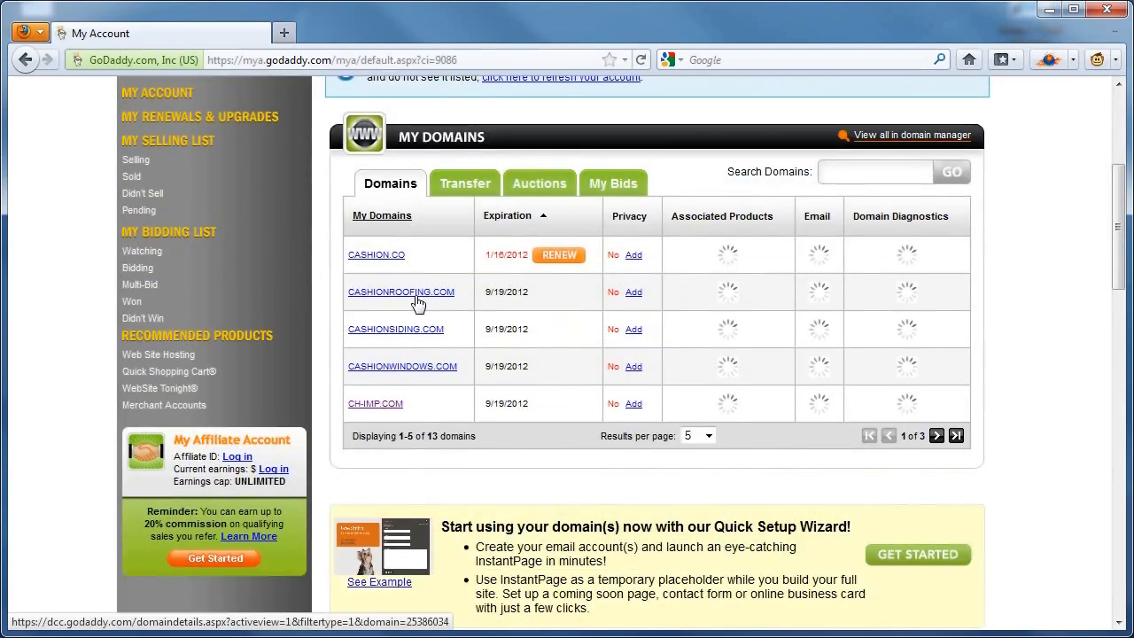
scroll(up, 3)
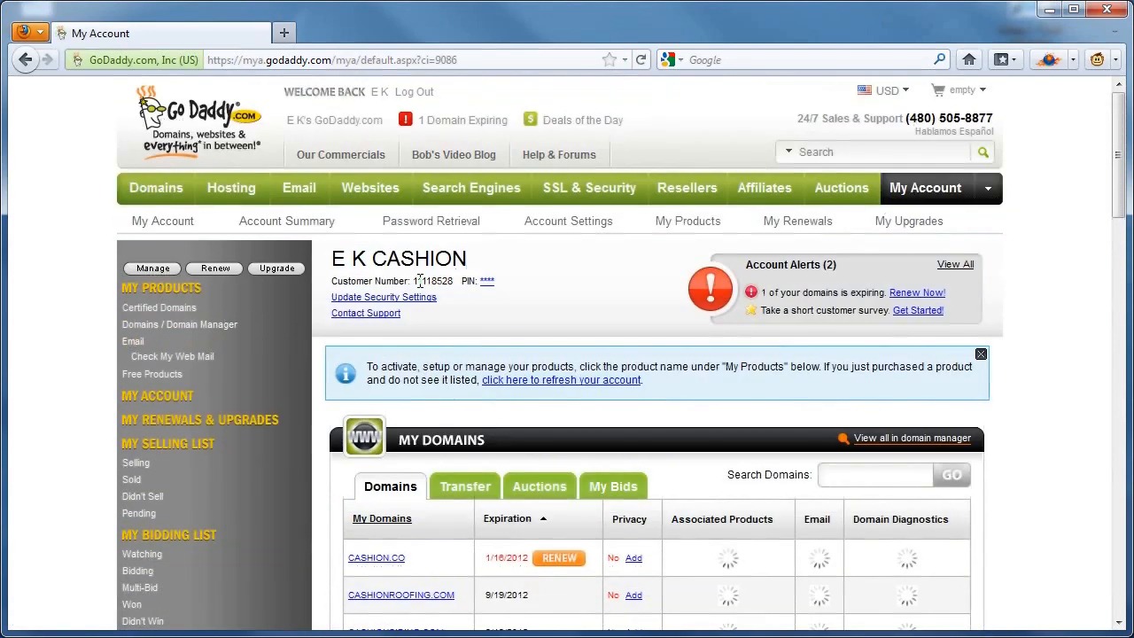
mouse_move(546, 305)
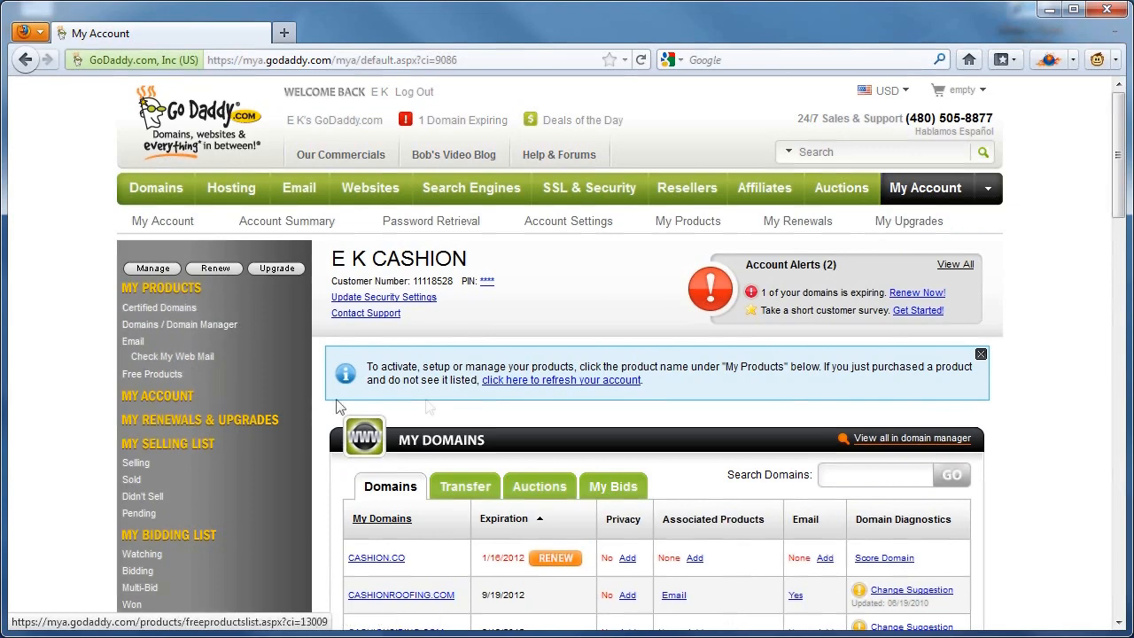
scroll(down, 3)
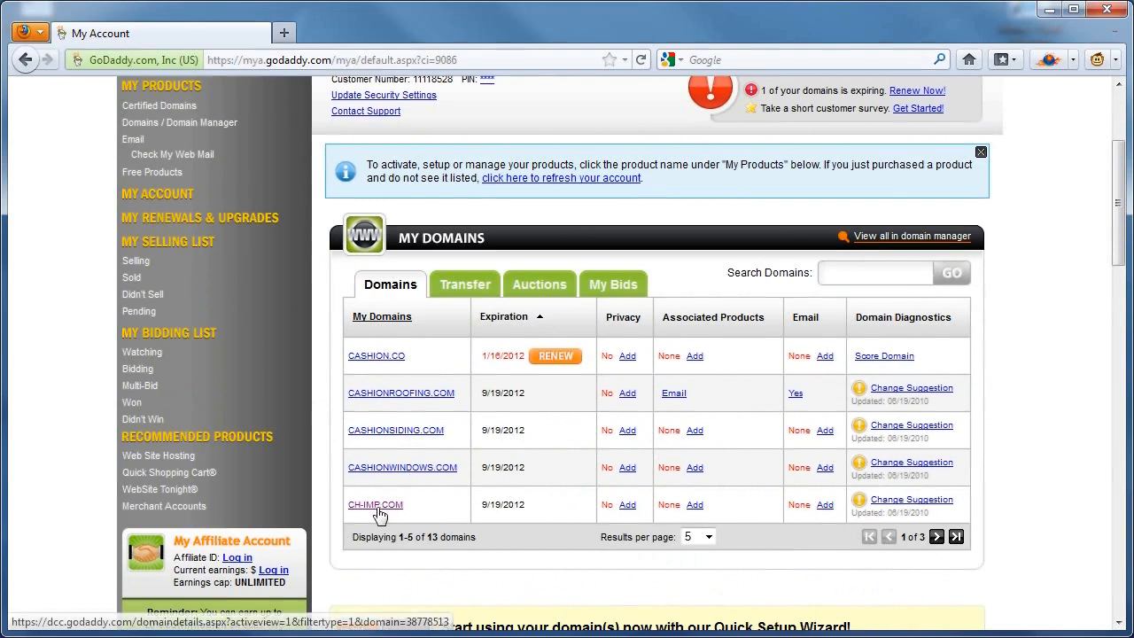
mouse_move(381, 484)
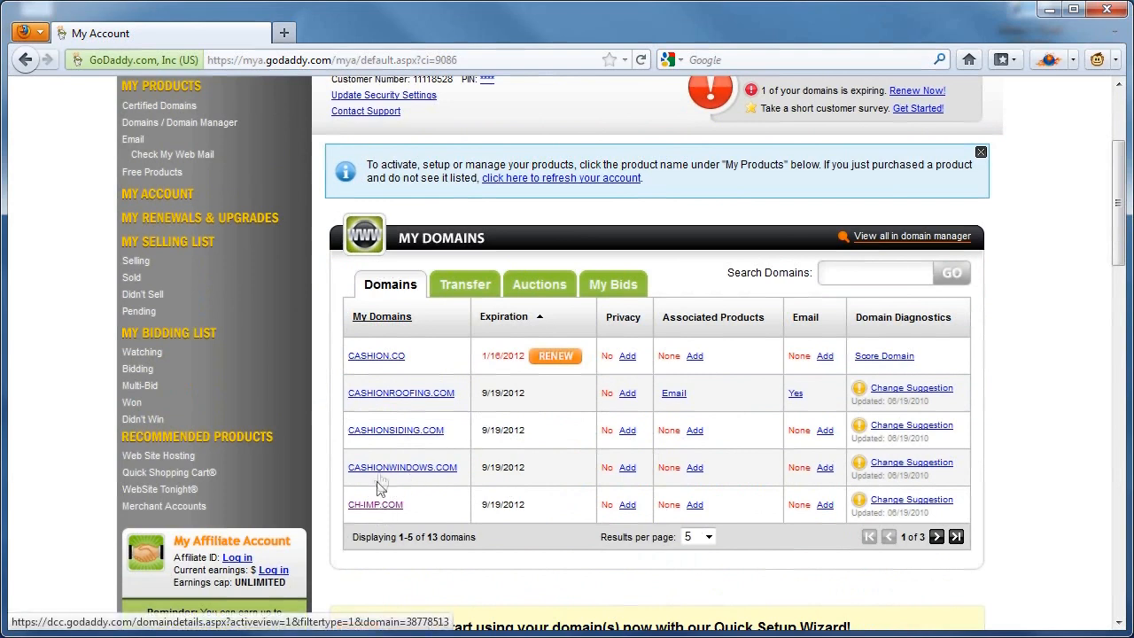
click(404, 468)
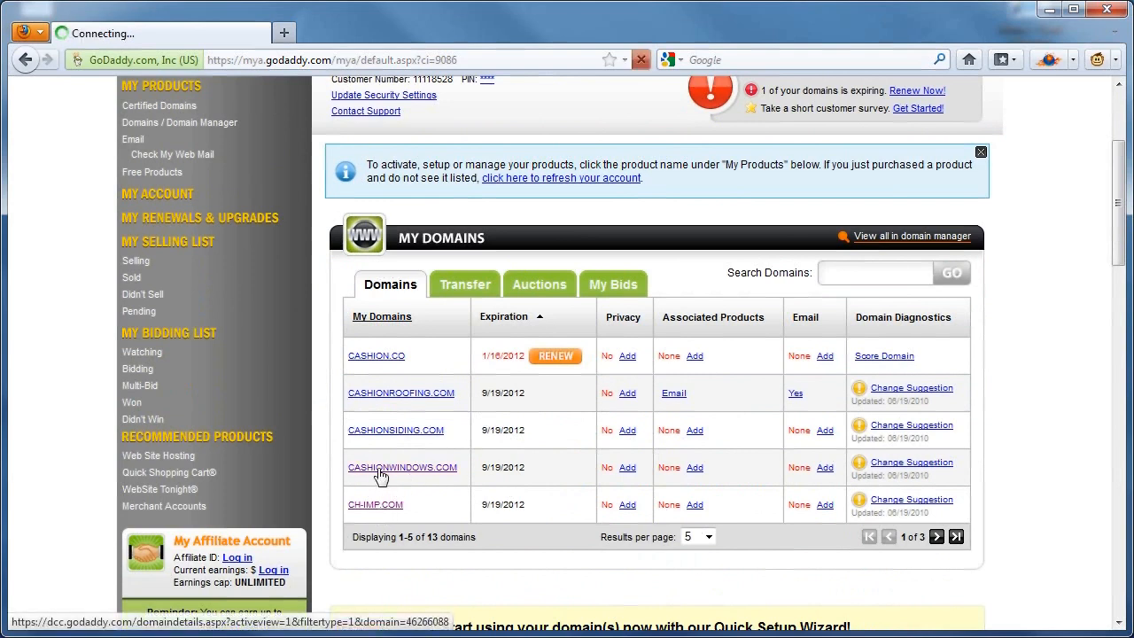
In CASHIONWINDOWS.COM's locking settings, leave Lock domains unchecked and submit the change.
click(404, 468)
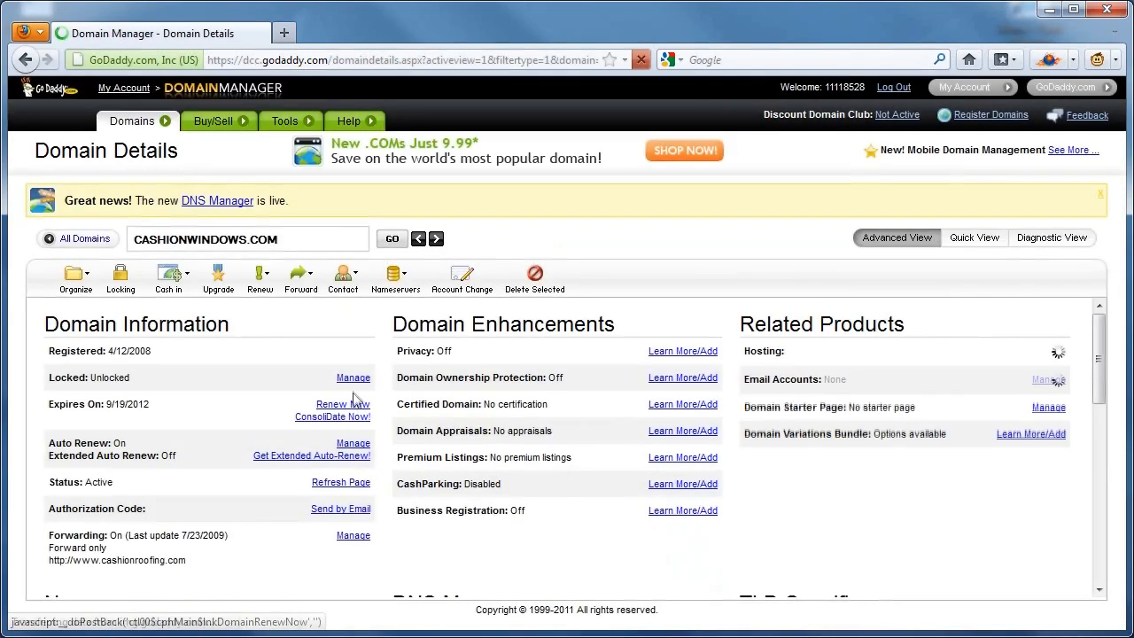
click(353, 378)
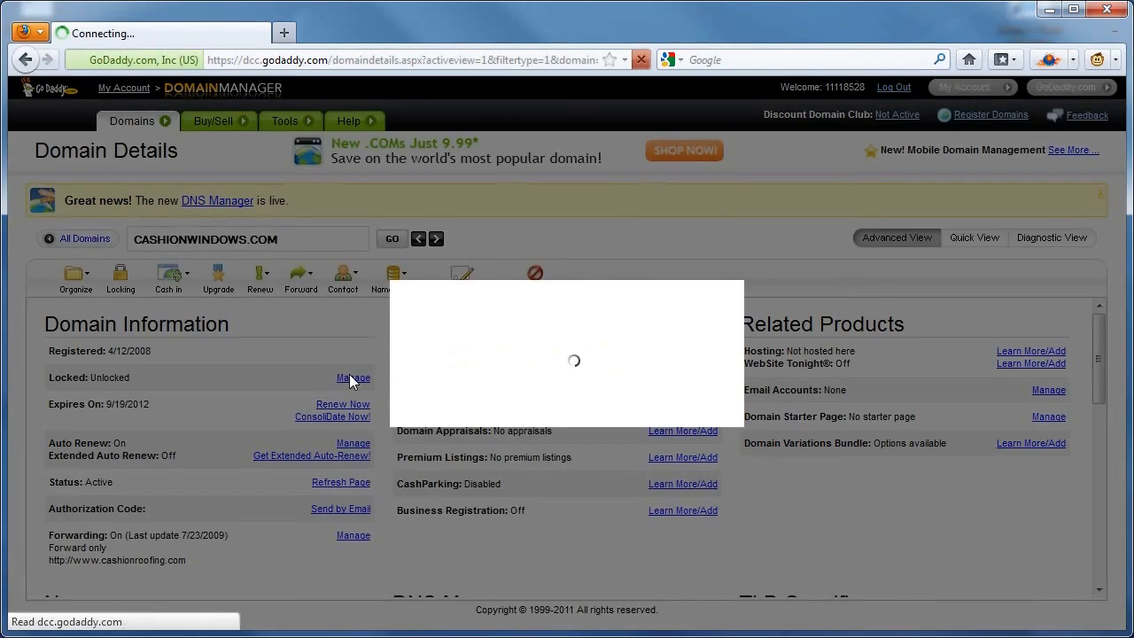
click(354, 378)
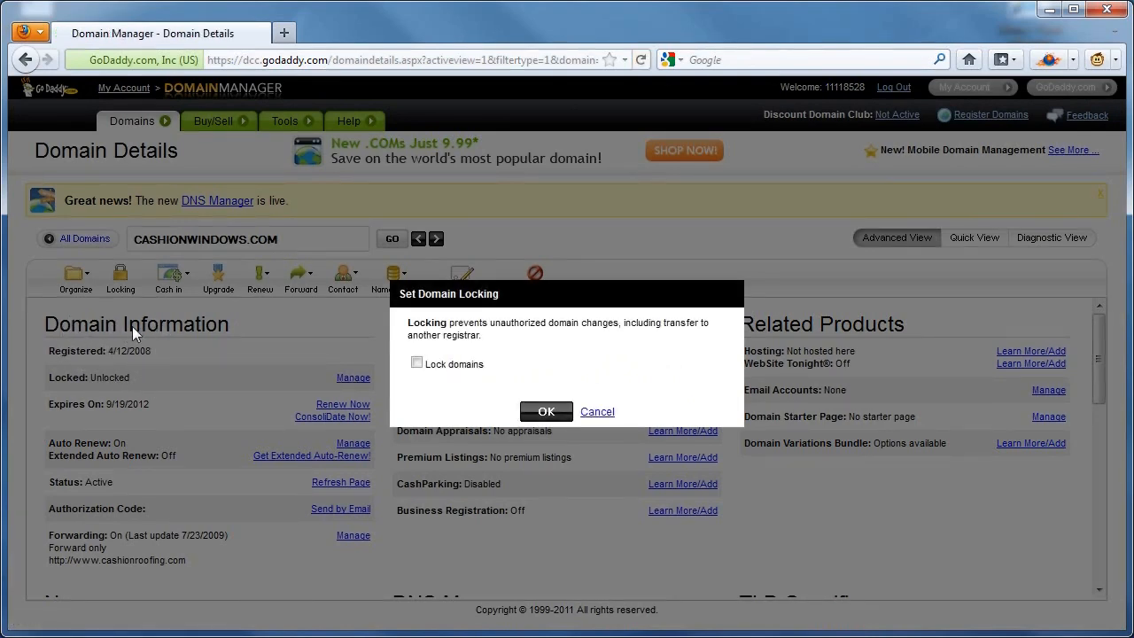
click(416, 363)
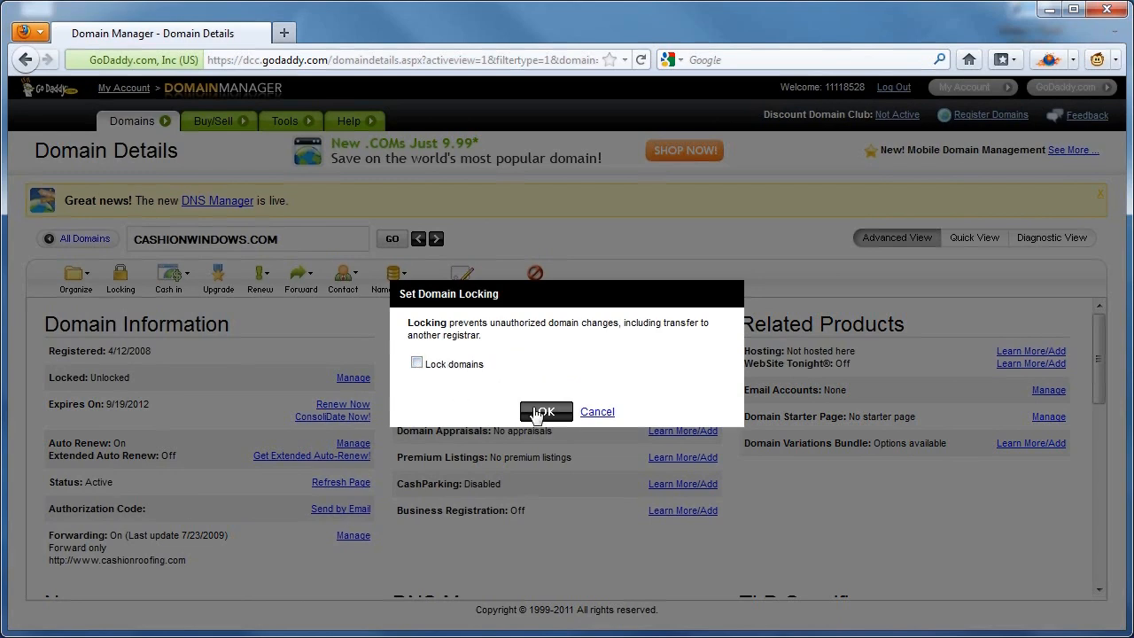
click(546, 412)
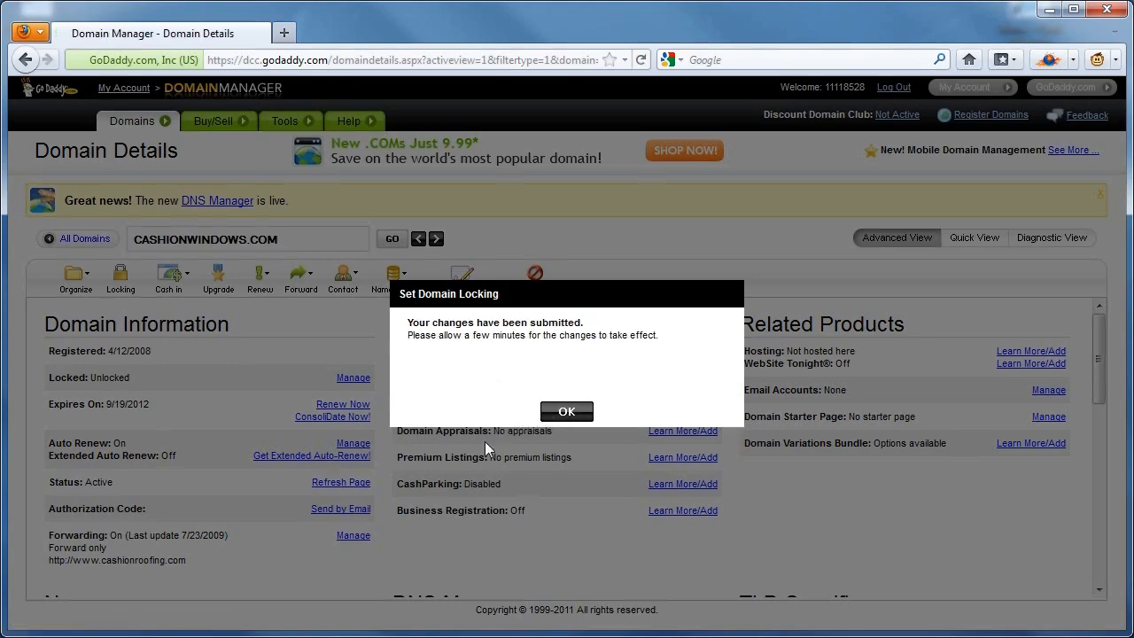
click(567, 411)
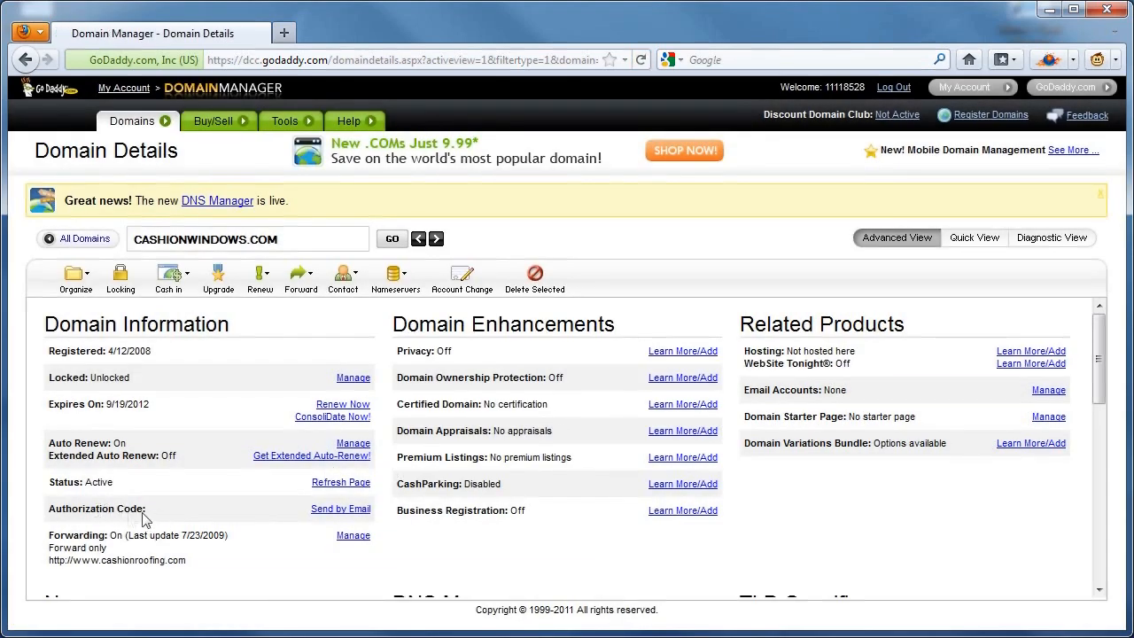
mouse_move(340, 511)
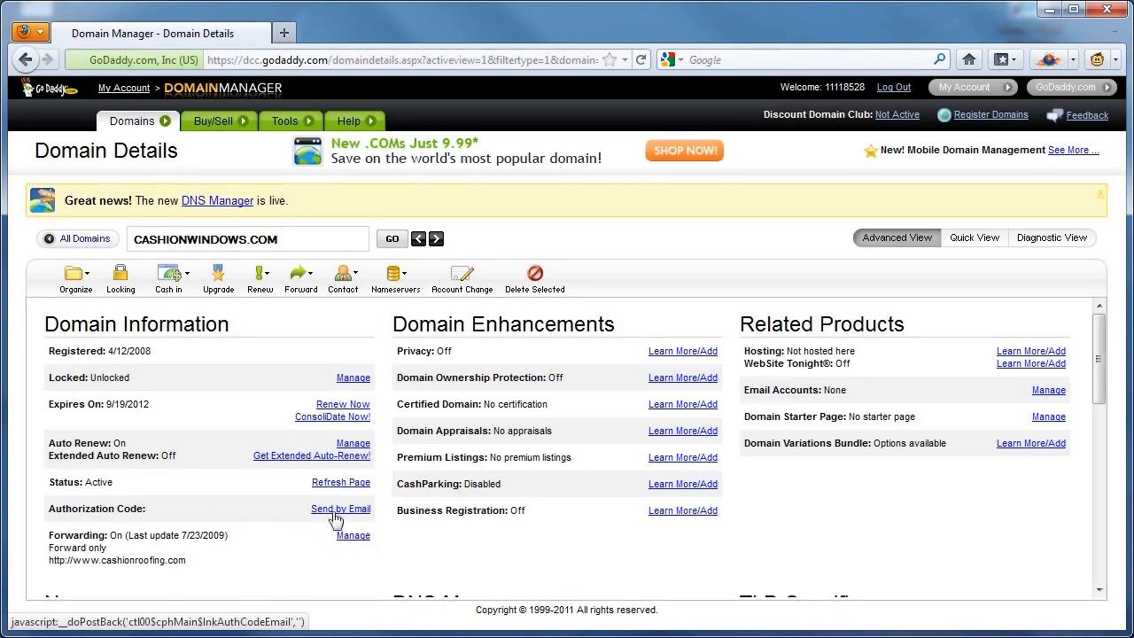
Send CASHIONWINDOWS.COM's authorization code by email to the administrative contact and confirm.
click(341, 509)
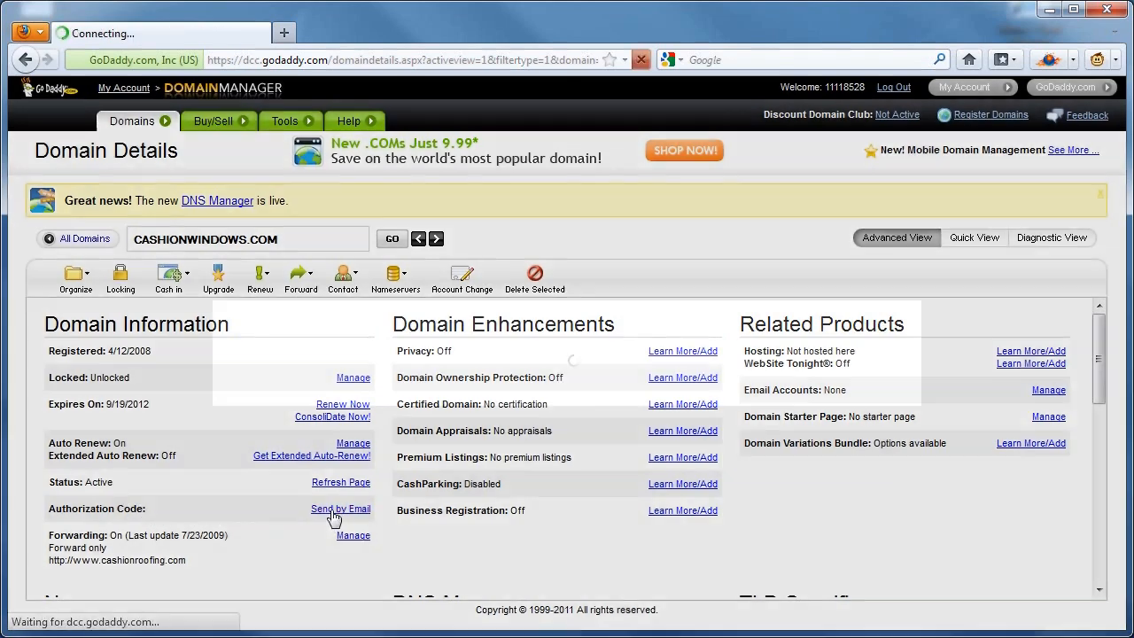
click(340, 508)
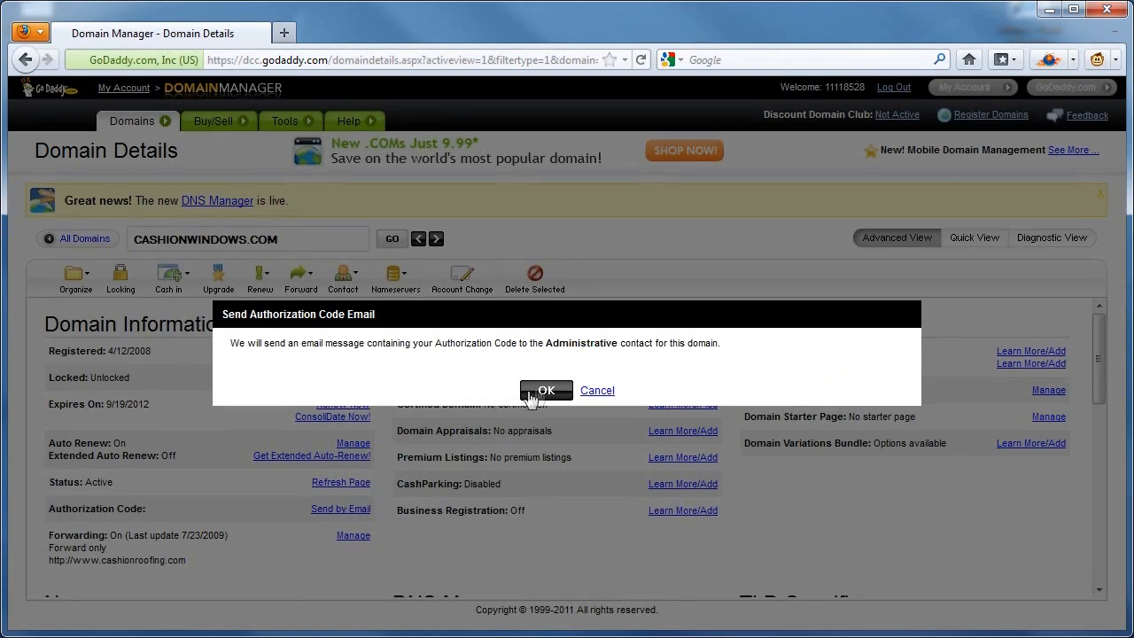
click(546, 392)
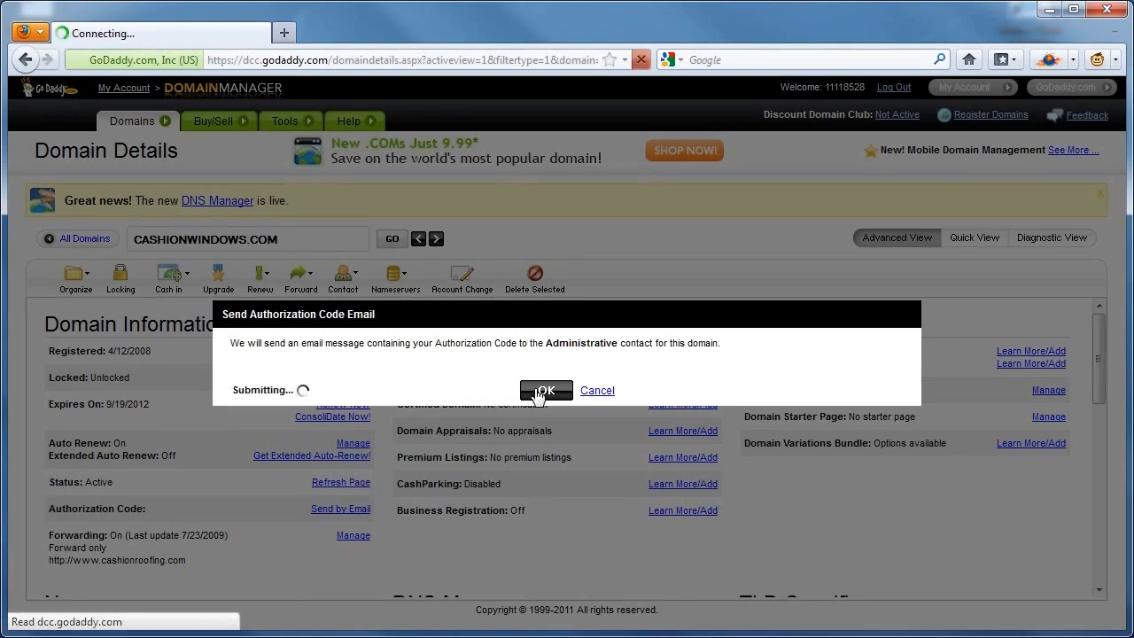
click(544, 390)
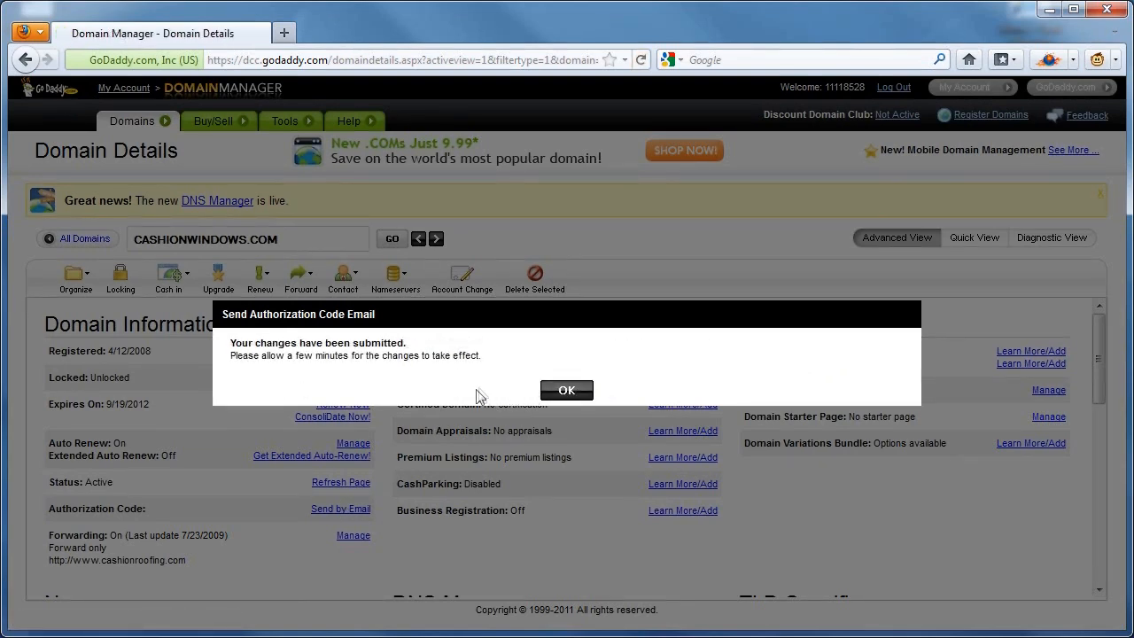
mouse_move(468, 393)
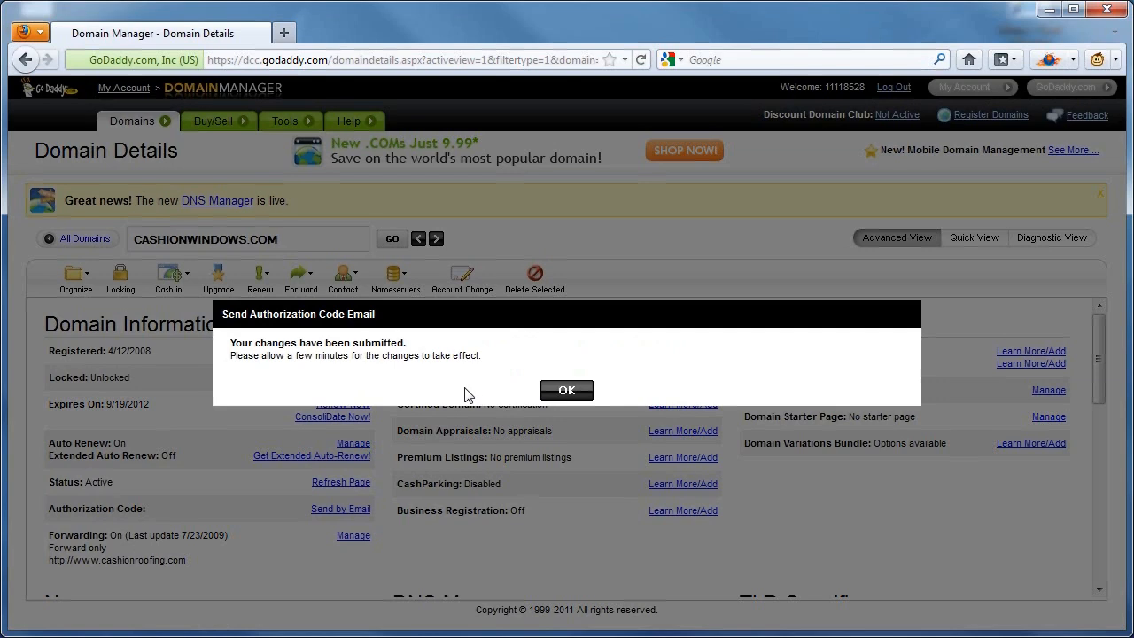
mouse_move(459, 394)
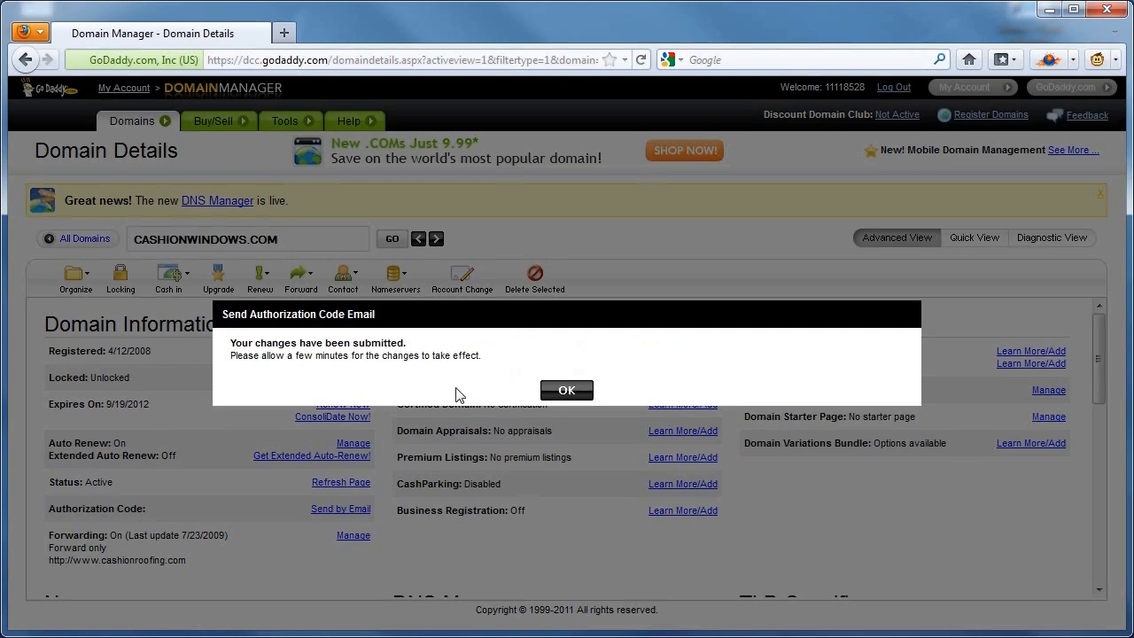
mouse_move(370, 376)
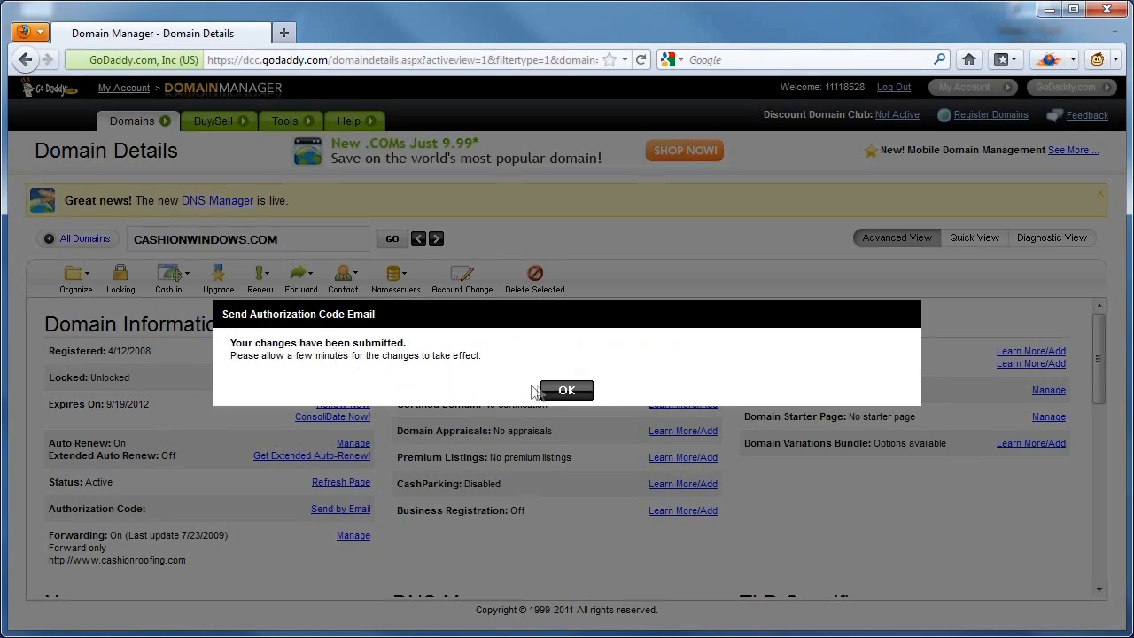
click(564, 390)
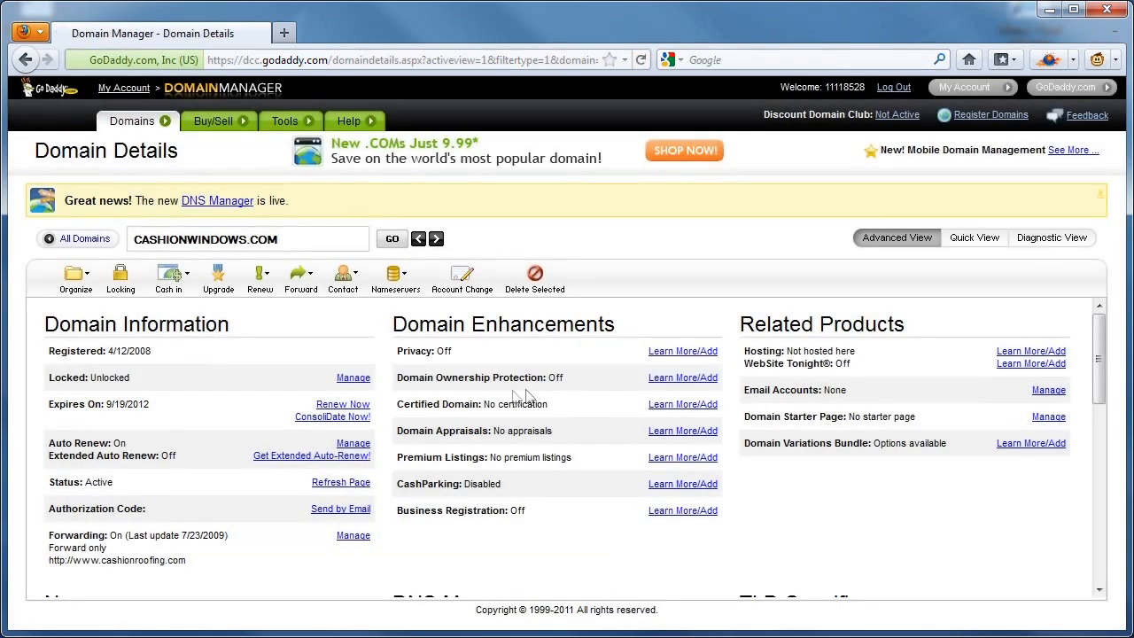
mouse_move(574, 436)
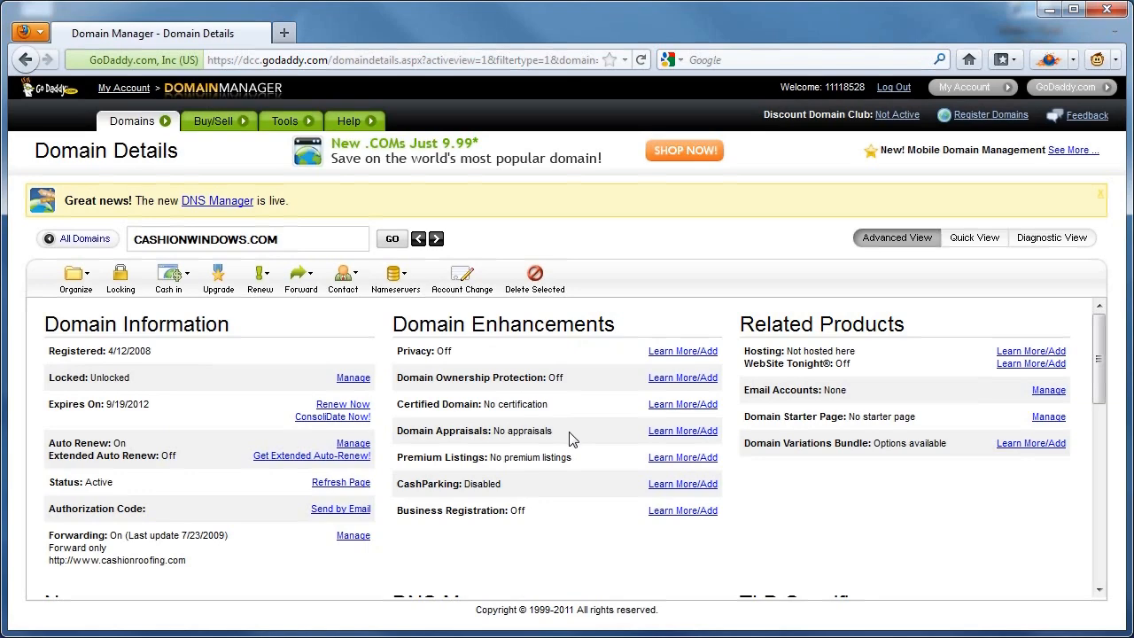